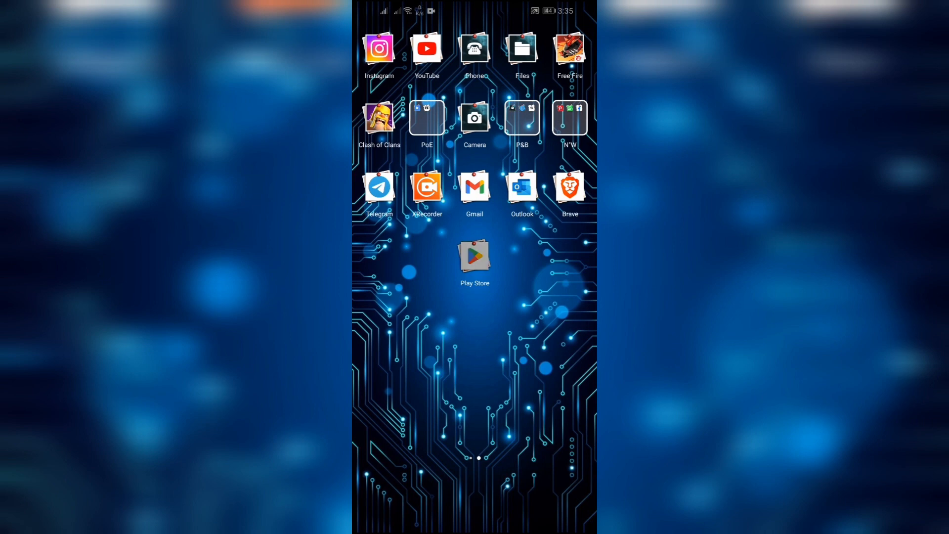
Launch Google Play Store and activate its app search showing recent searches.
{"action": "left_click", "coordinate": [475, 254]}
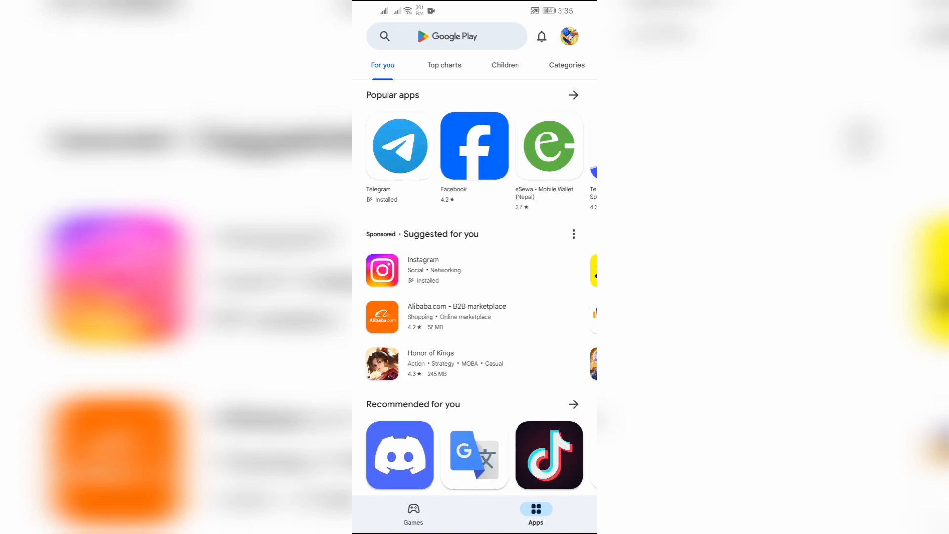
{"action": "left_click", "coordinate": [447, 36]}
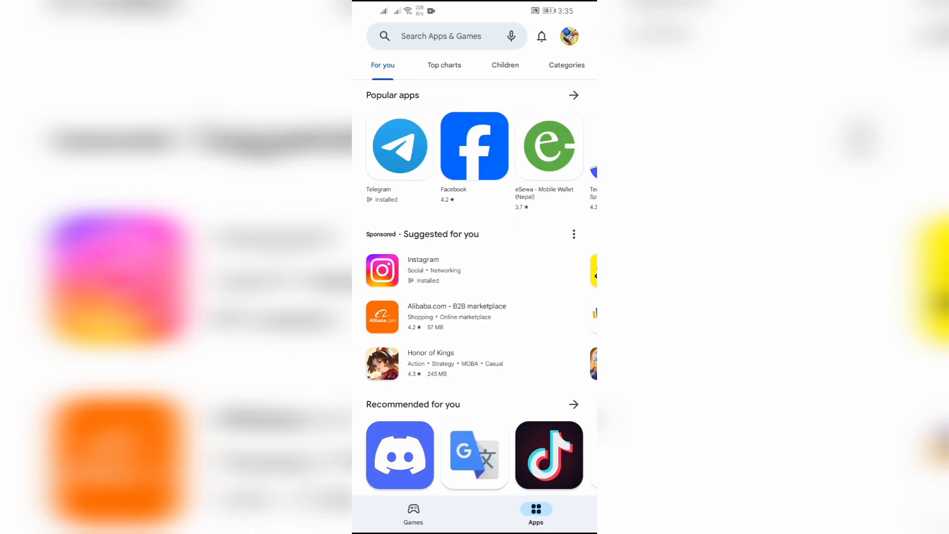
{"action": "left_click", "coordinate": [442, 36]}
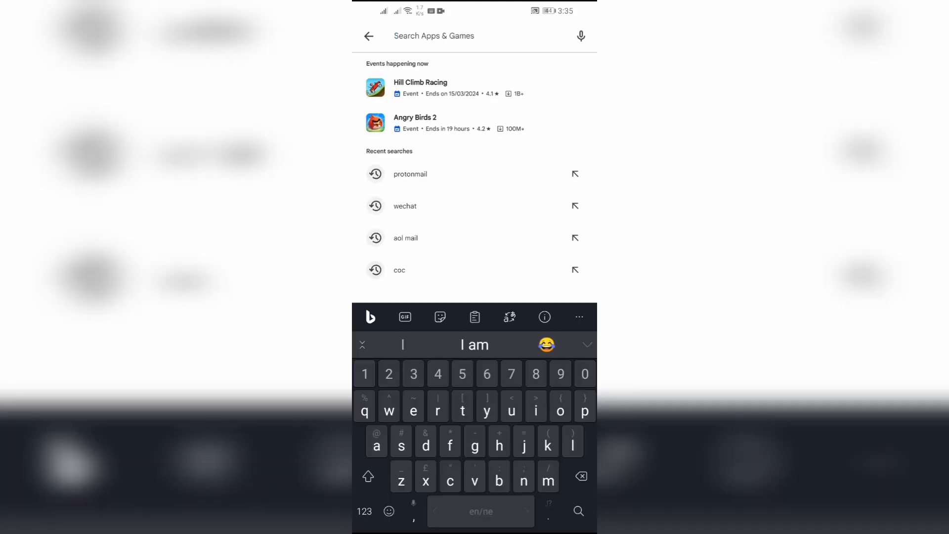
Search 'protonmail', open Proton Mail: Encrypted Email, and start its install.
{"action": "type", "text": "prpton"}
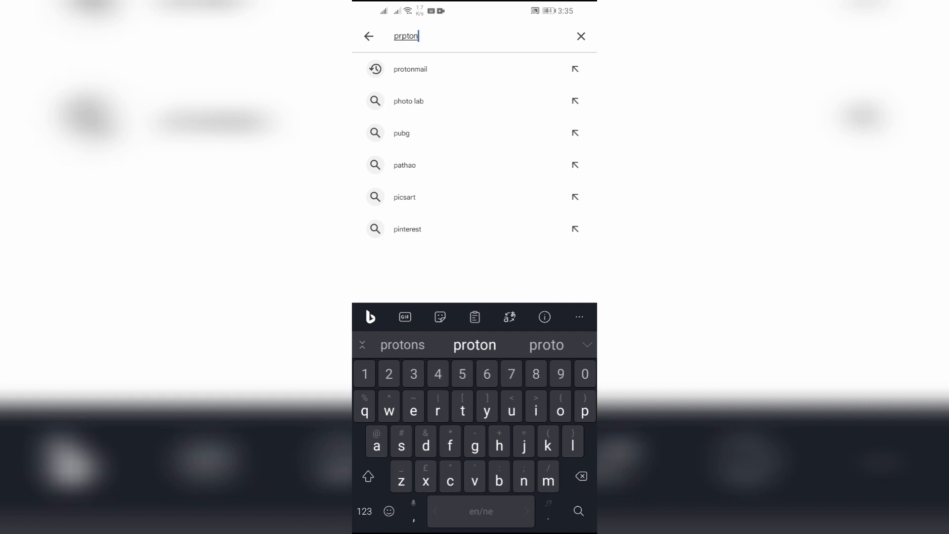
{"action": "left_click", "coordinate": [411, 68]}
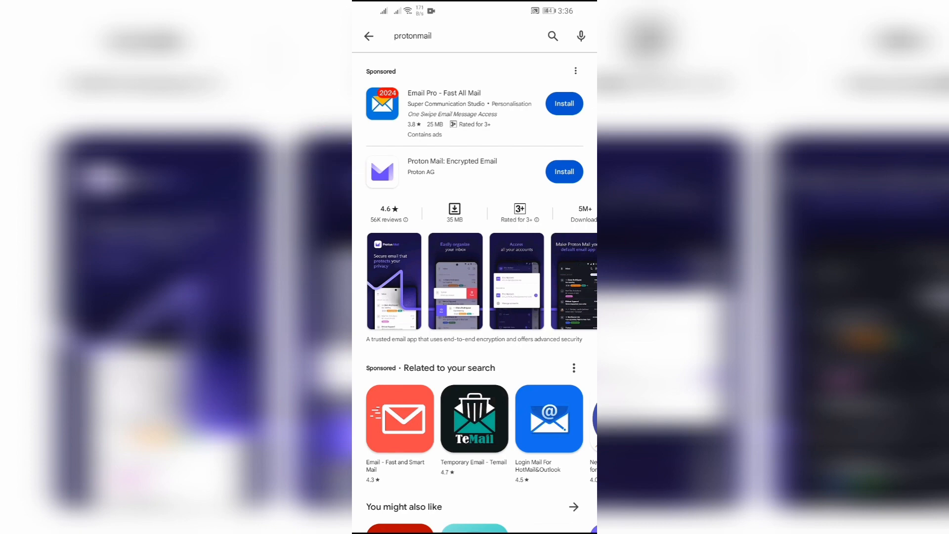
{"action": "left_click", "coordinate": [451, 166]}
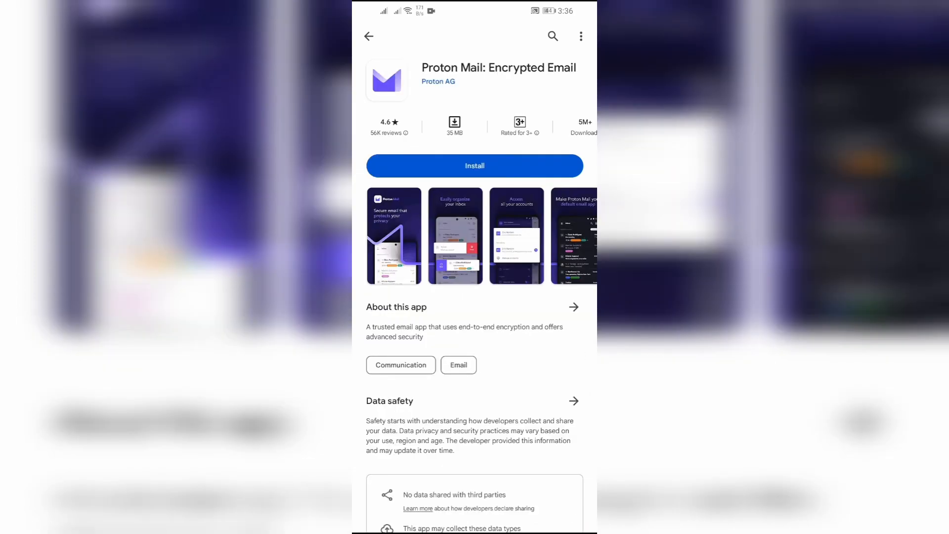
{"action": "left_click", "coordinate": [474, 165]}
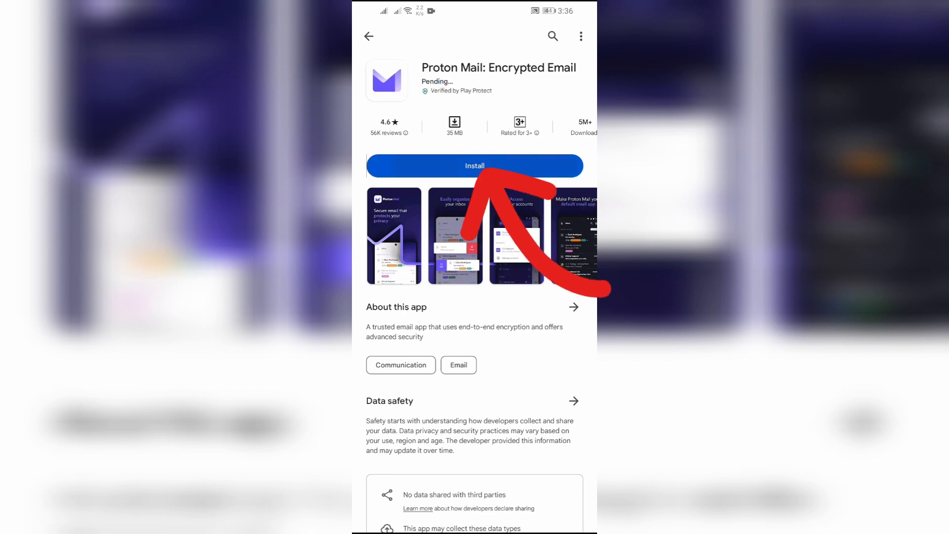
{"action": "left_click", "coordinate": [474, 165]}
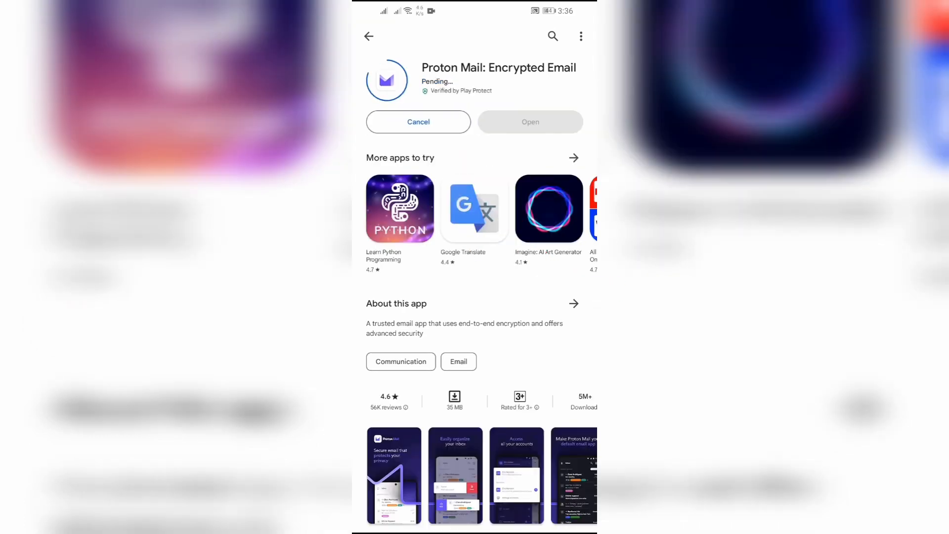